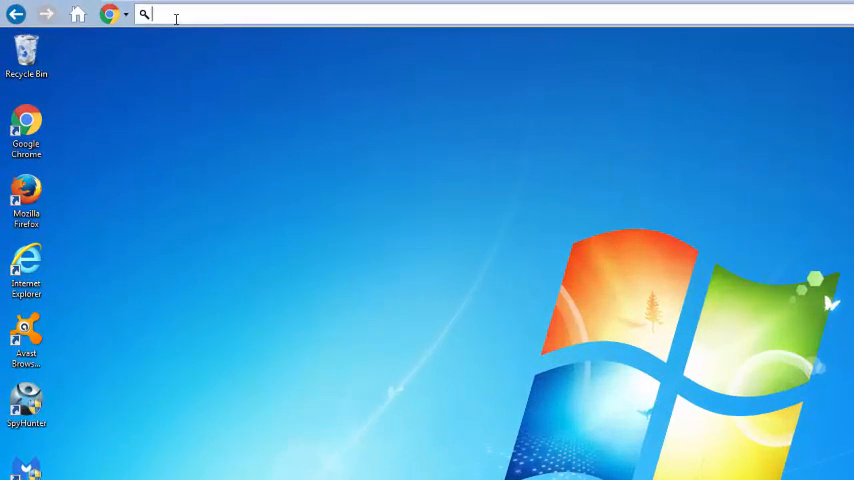
Step: Attempt to uninstall Web Bar from Programs and Features; it is refused for insufficient access
type("web bar")
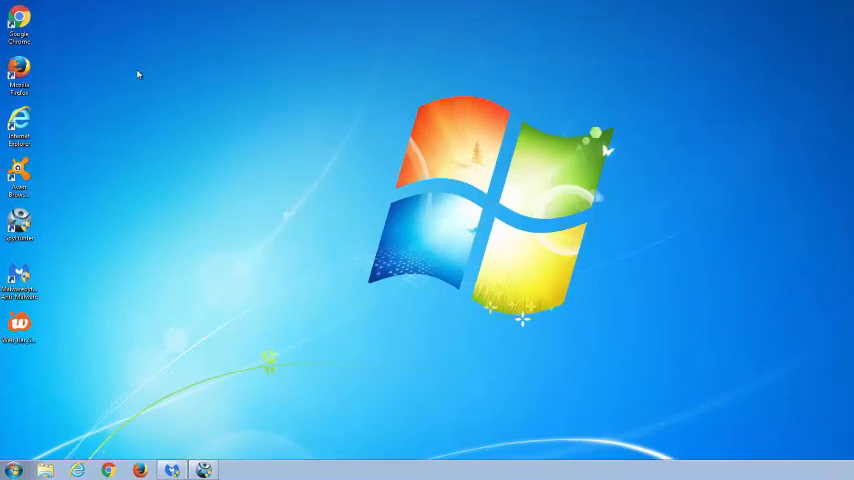
left_click(8, 466)
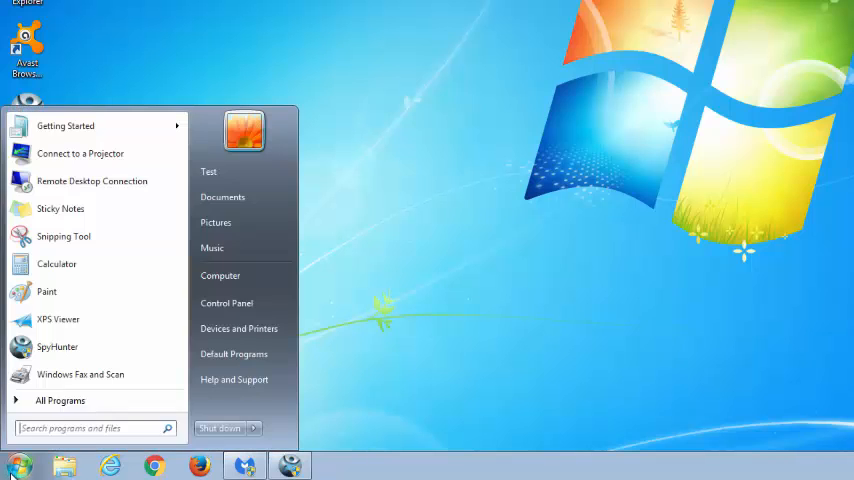
left_click(226, 302)
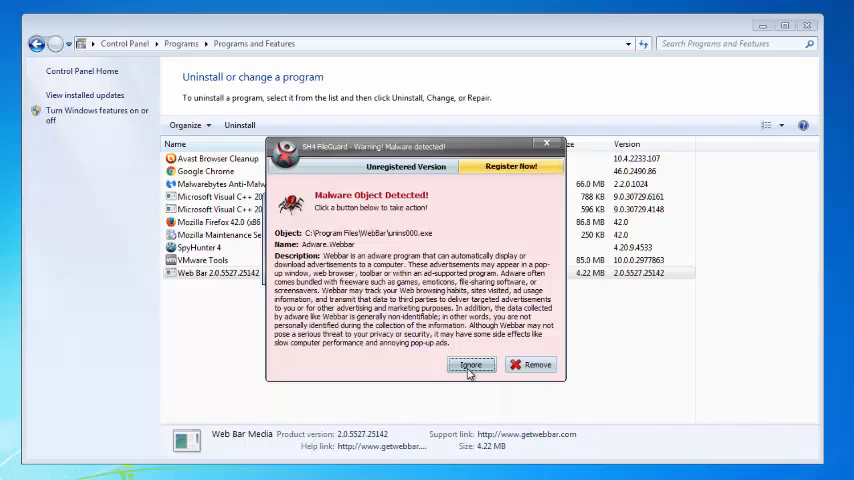
left_click(470, 364)
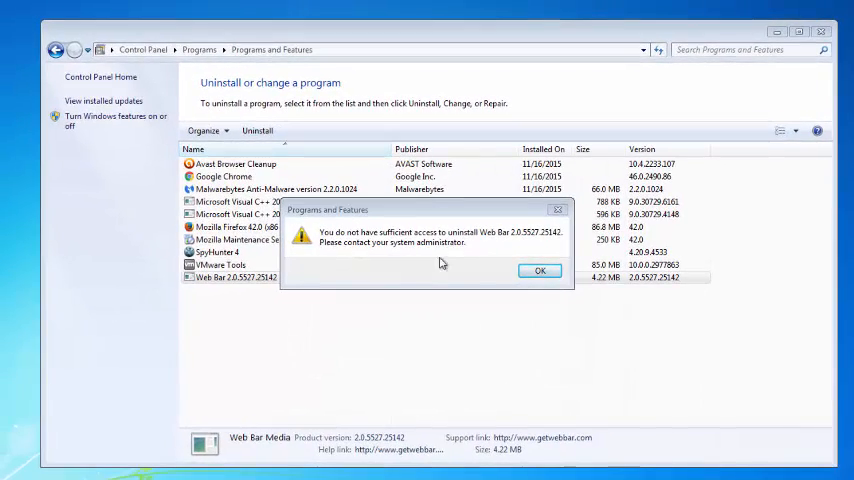
left_click(542, 270)
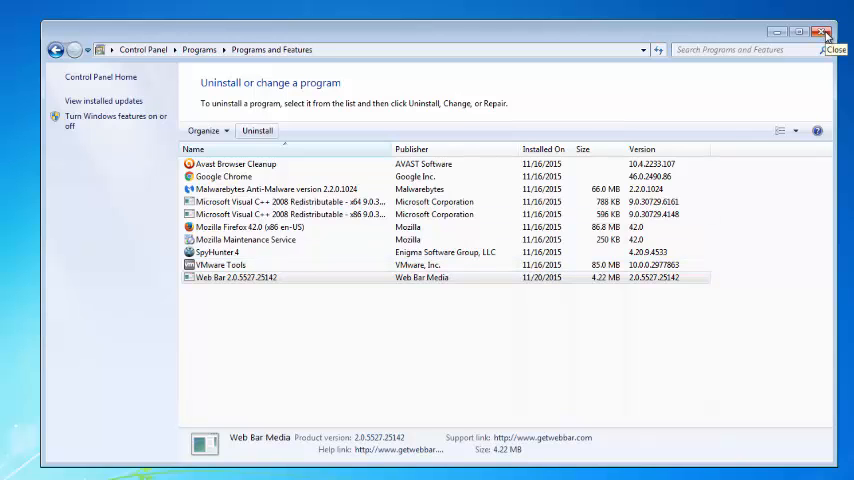
left_click(824, 30)
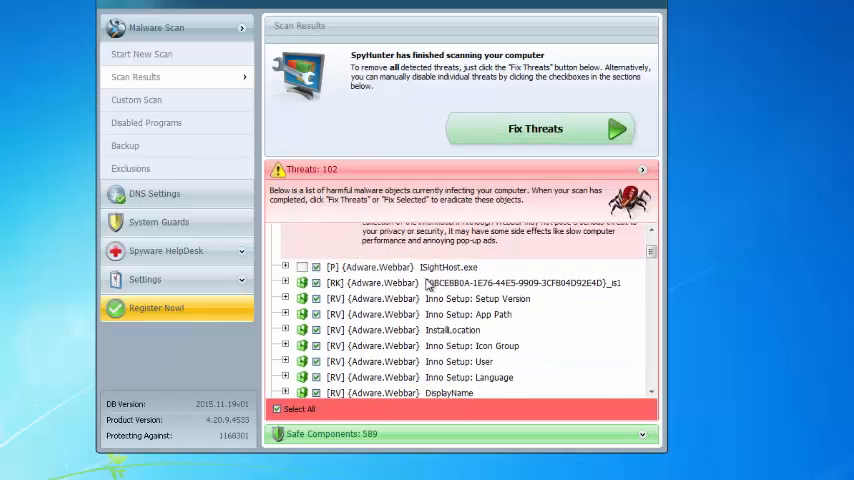
Step: Review the Adware.Webbar group of 95 infections in the SpyHunter scan results
left_click(284, 232)
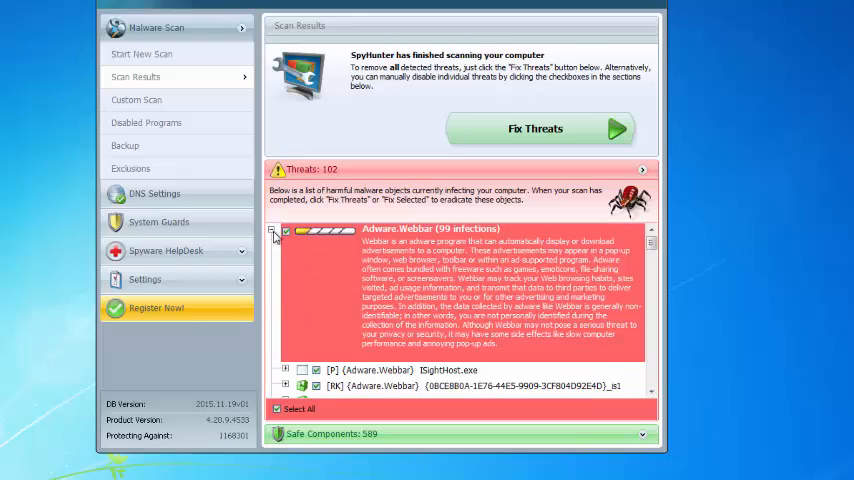
left_click(272, 232)
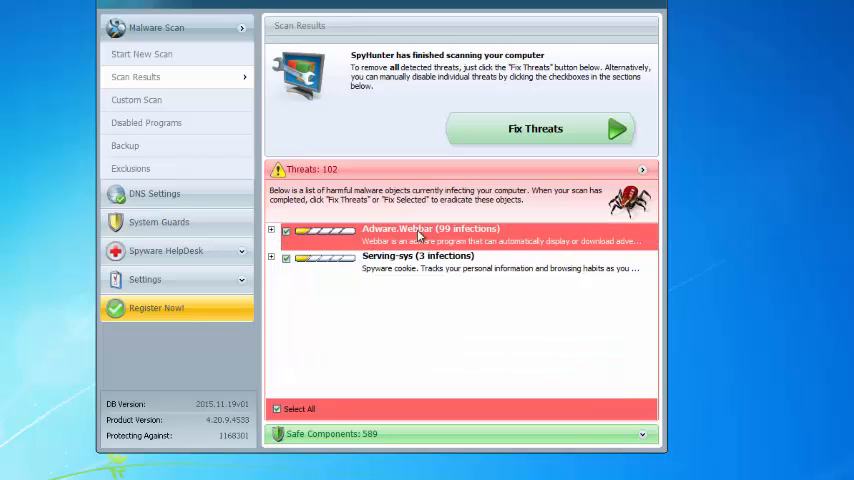
left_click(270, 228)
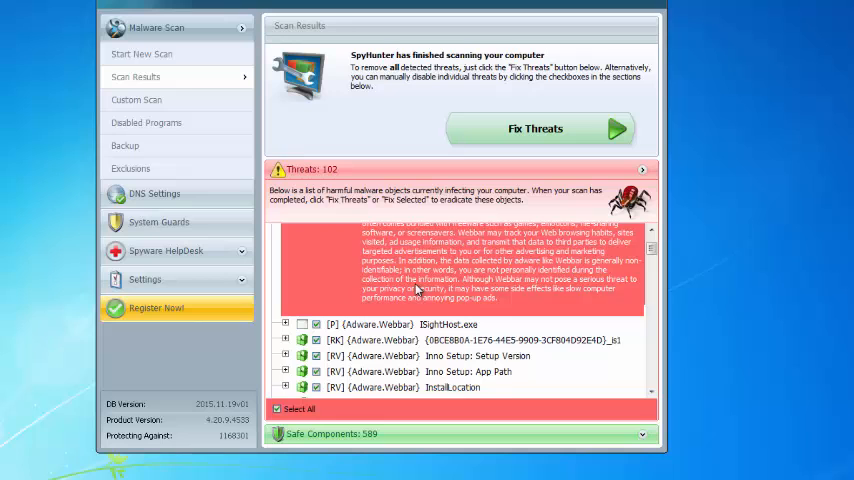
scroll("down", 3)
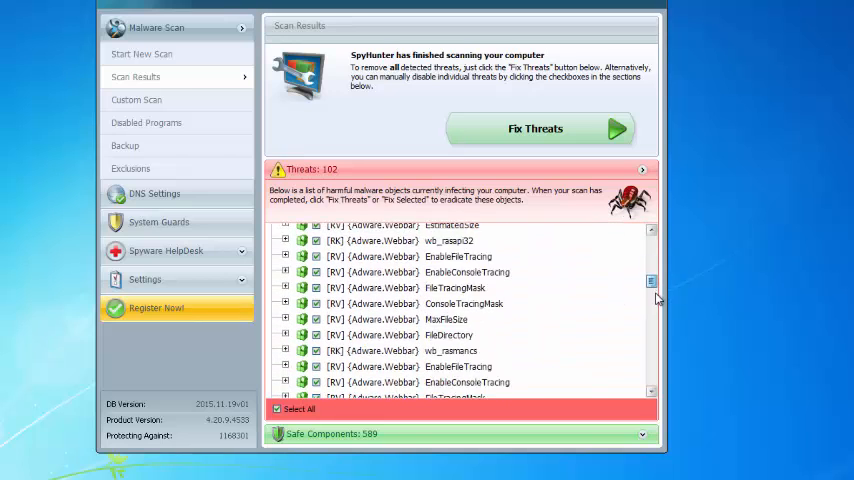
scroll("down", 3)
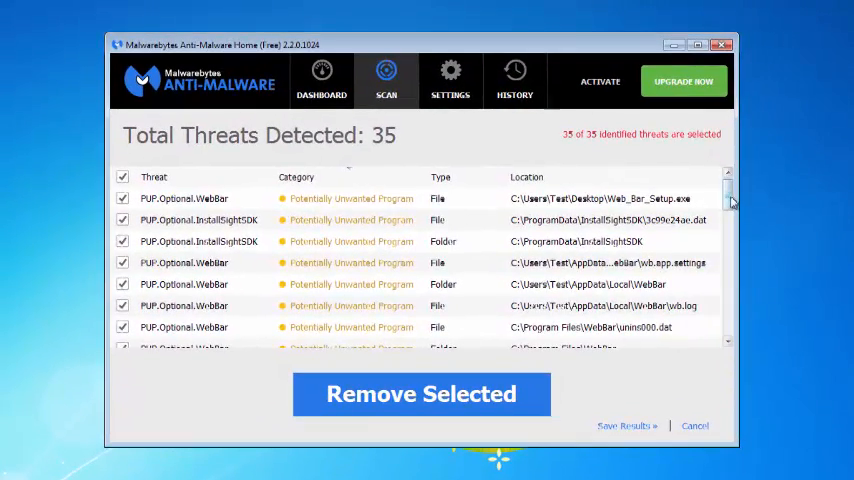
Step: Review the 35 detected WebBar threats and start removing all of them
scroll("down", 3)
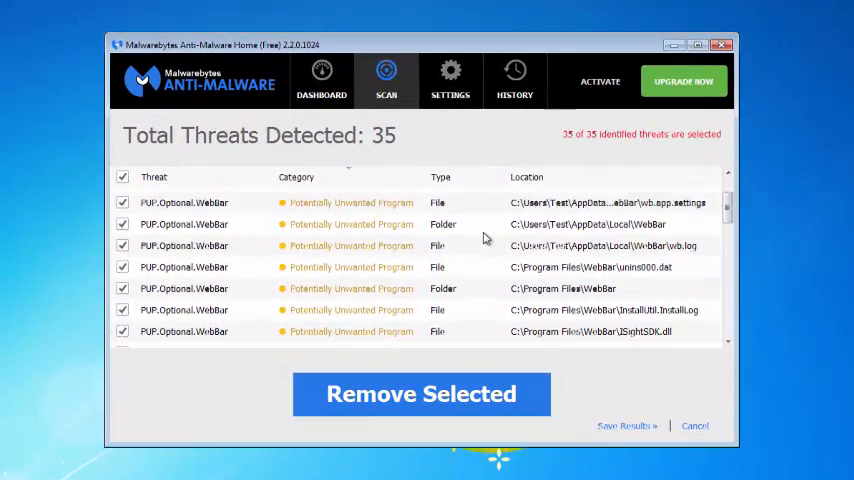
scroll("down", 3)
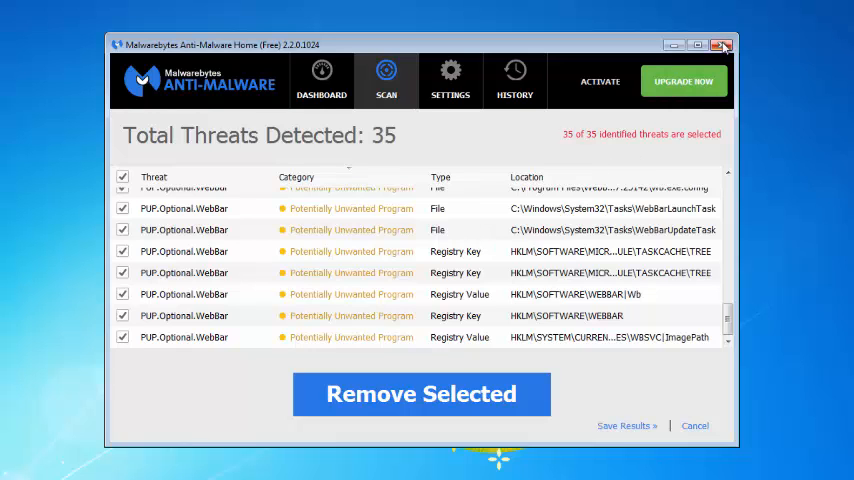
left_click(728, 44)
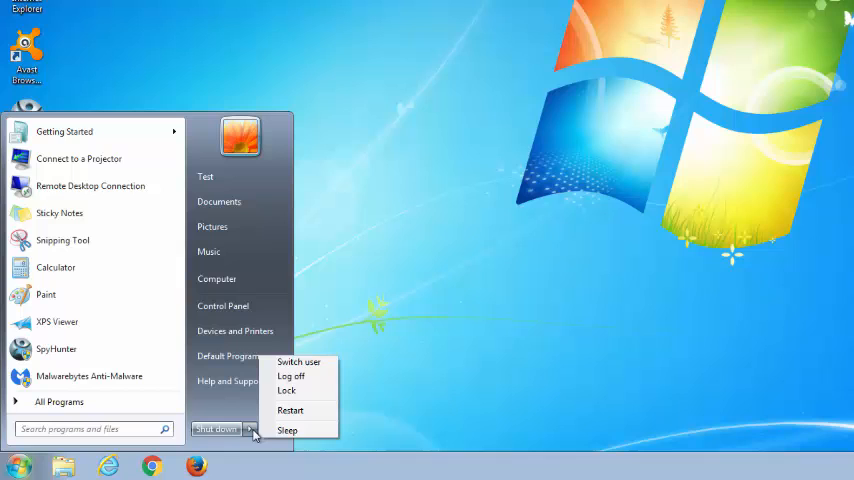
mouse_move(290, 410)
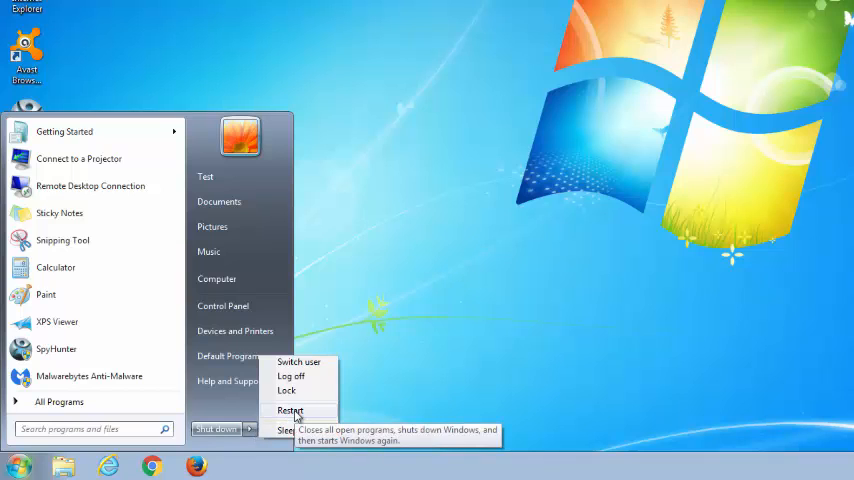
Step: Restart the computer from the Start menu
left_click(290, 410)
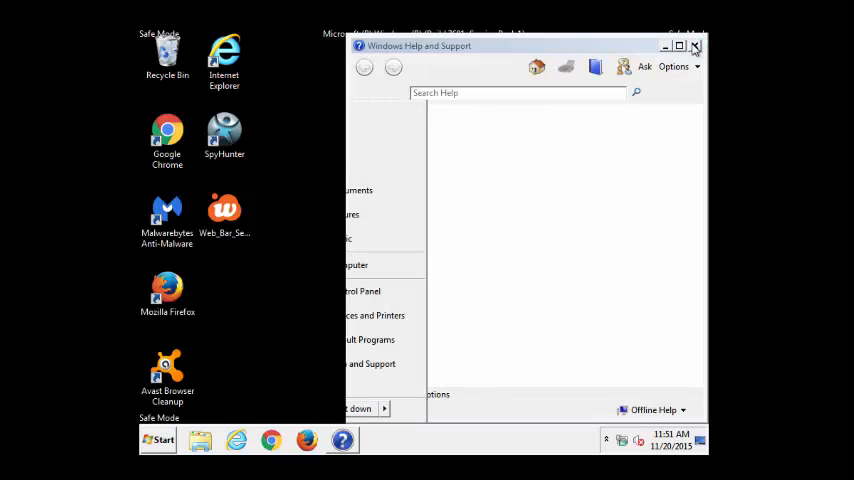
Step: In Safe Mode, uninstall Web Bar from Programs and Features successfully
left_click(700, 48)
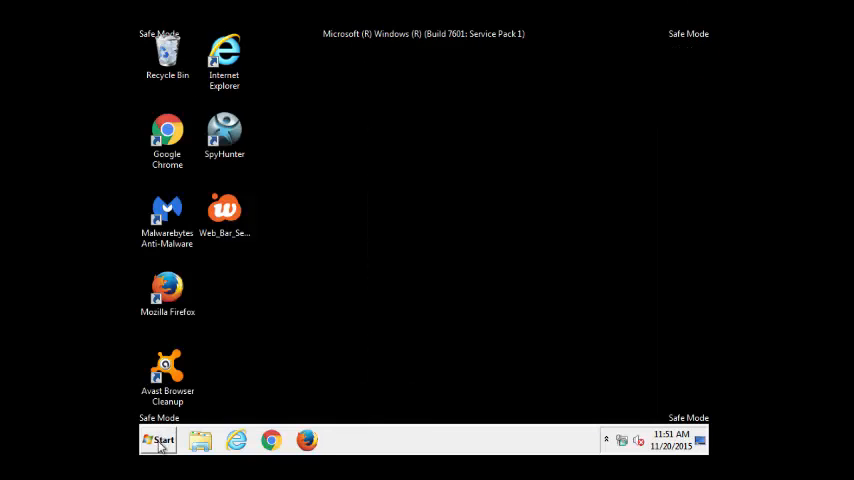
left_click(158, 440)
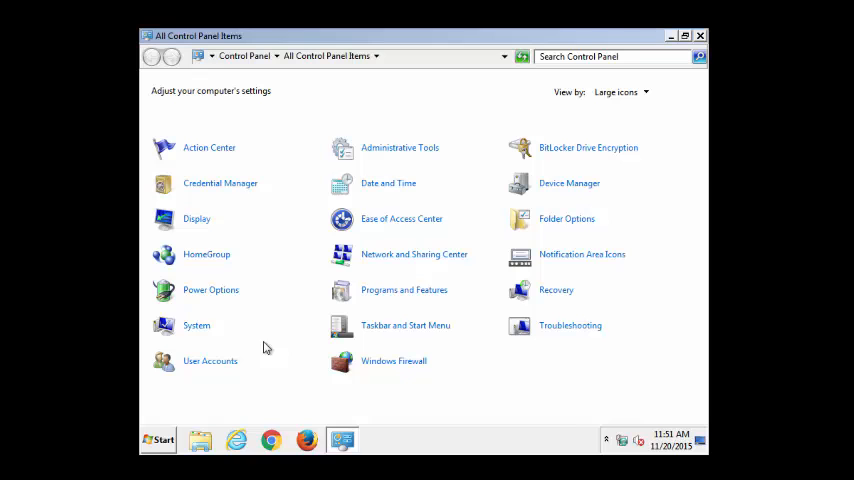
mouse_move(392, 290)
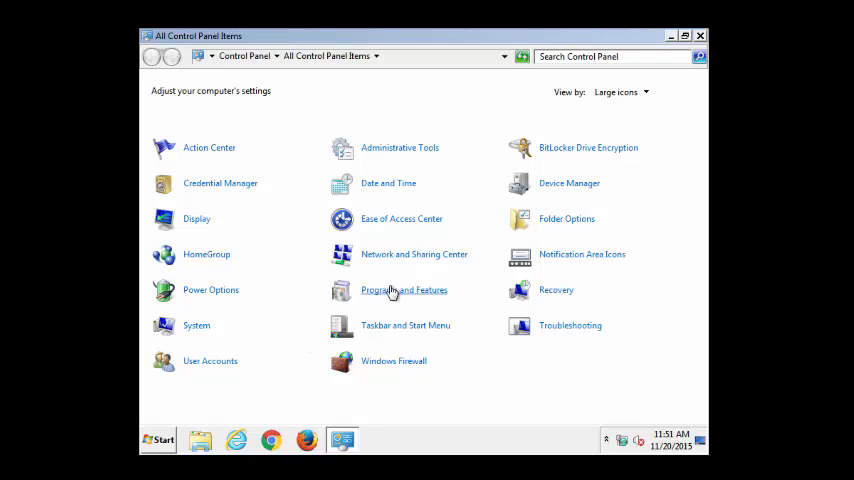
left_click(404, 288)
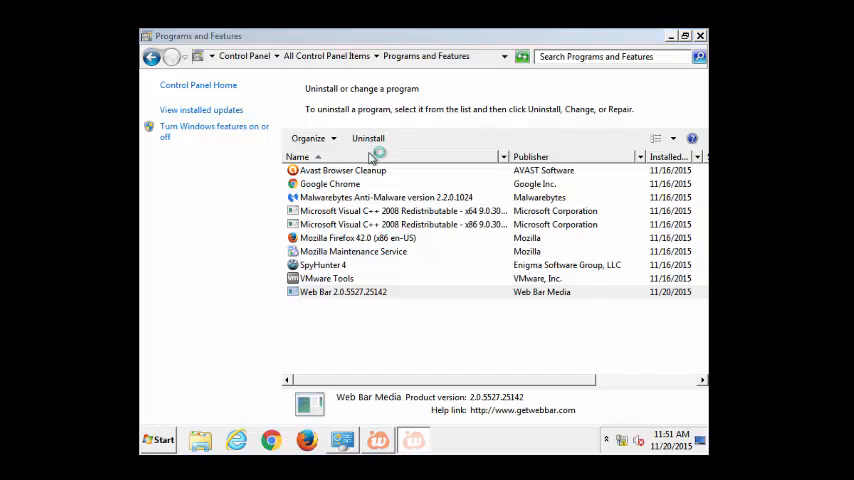
left_click(368, 138)
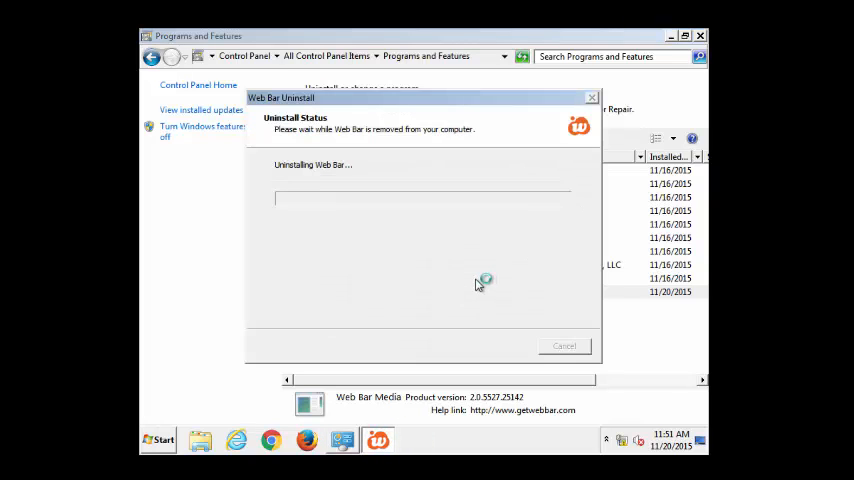
mouse_move(428, 232)
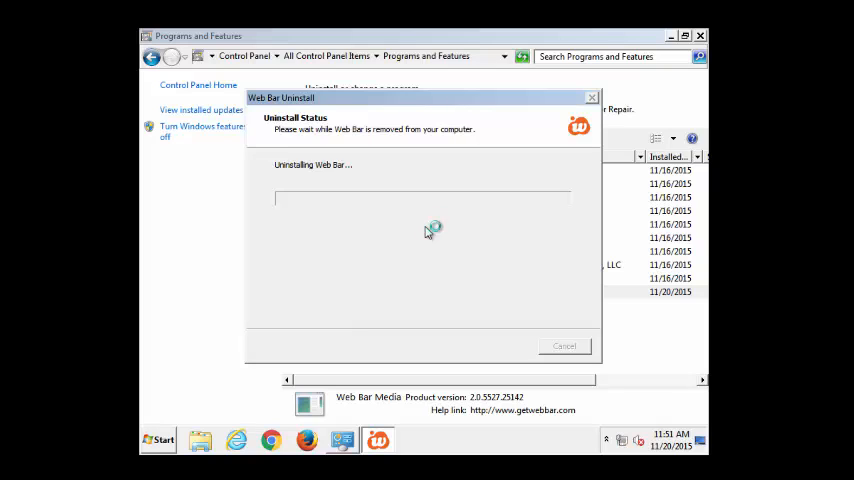
mouse_move(426, 252)
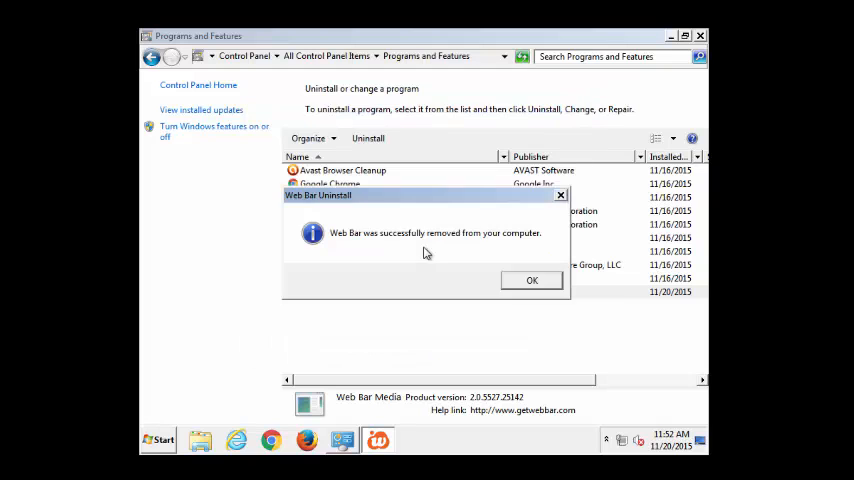
left_click(532, 280)
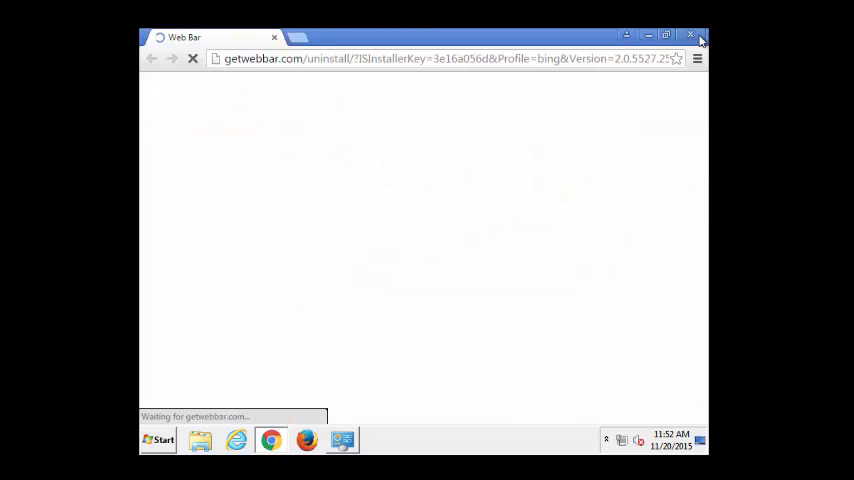
Step: Close the Web Bar uninstall page and restart the computer out of Safe Mode
left_click(694, 32)
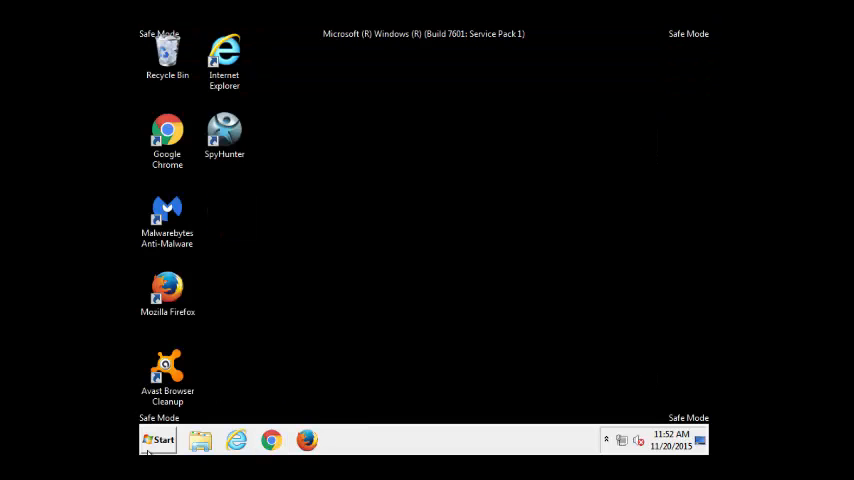
left_click(156, 440)
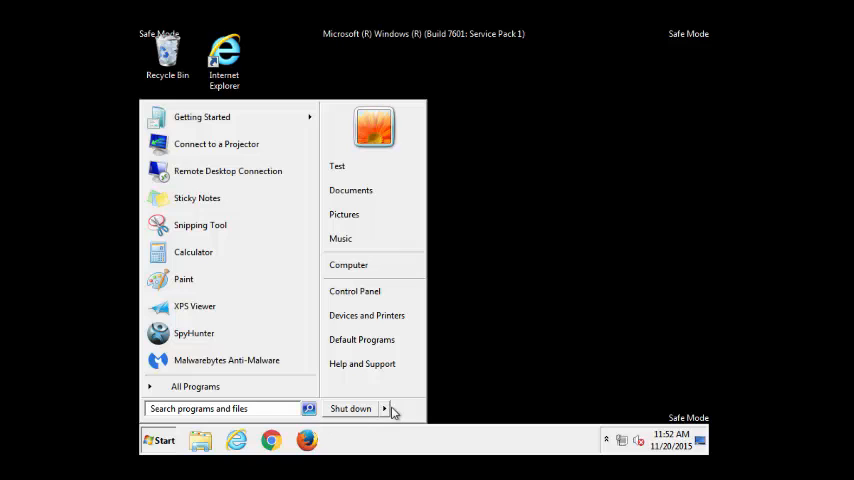
left_click(392, 408)
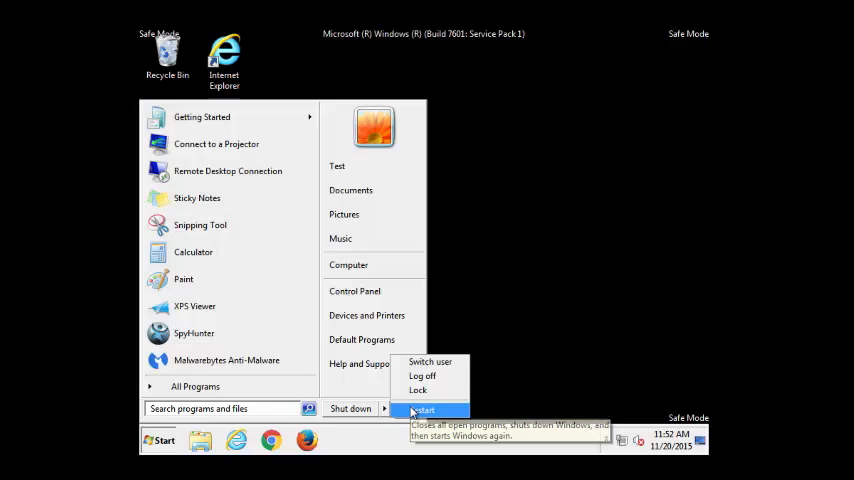
left_click(424, 408)
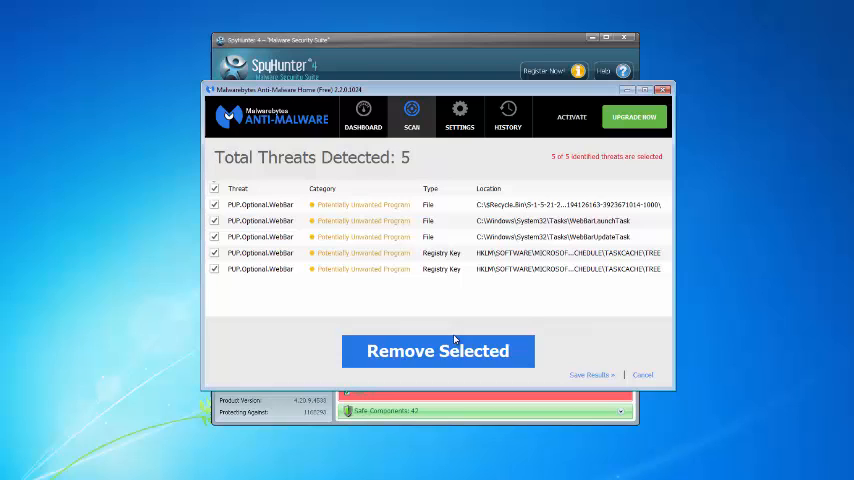
mouse_move(454, 352)
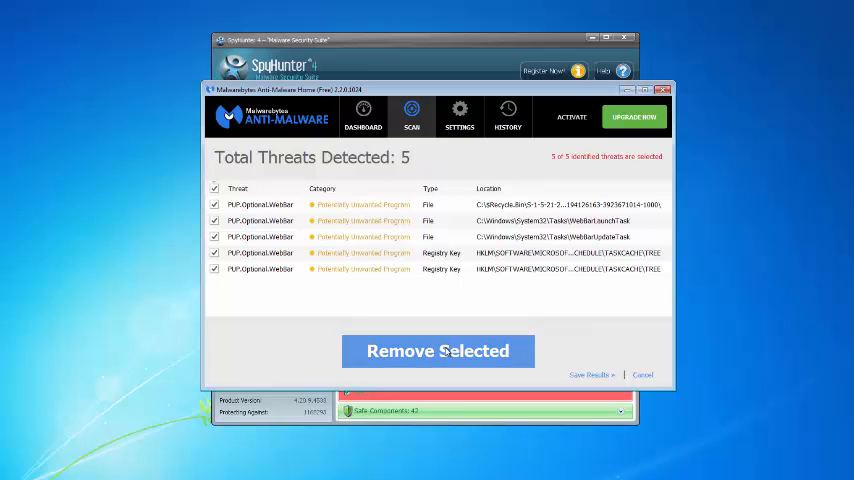
Step: Quarantine the five remaining Web Bar threats and decline the restart prompt
left_click(436, 352)
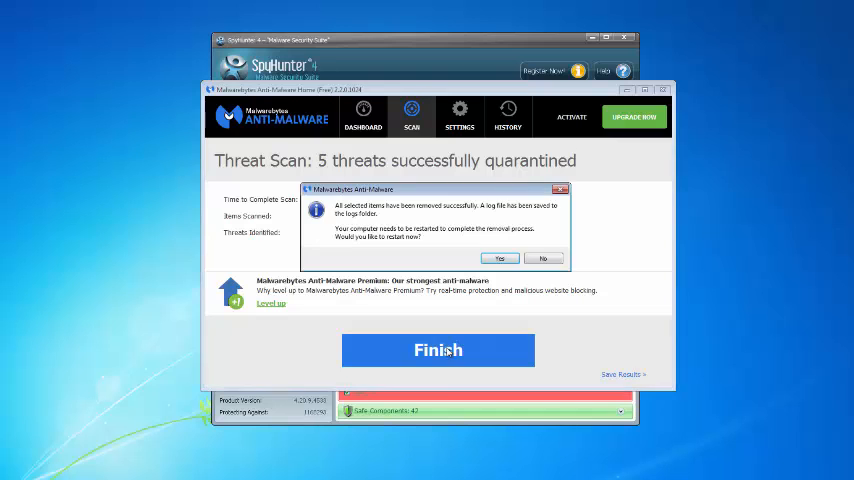
left_click(544, 258)
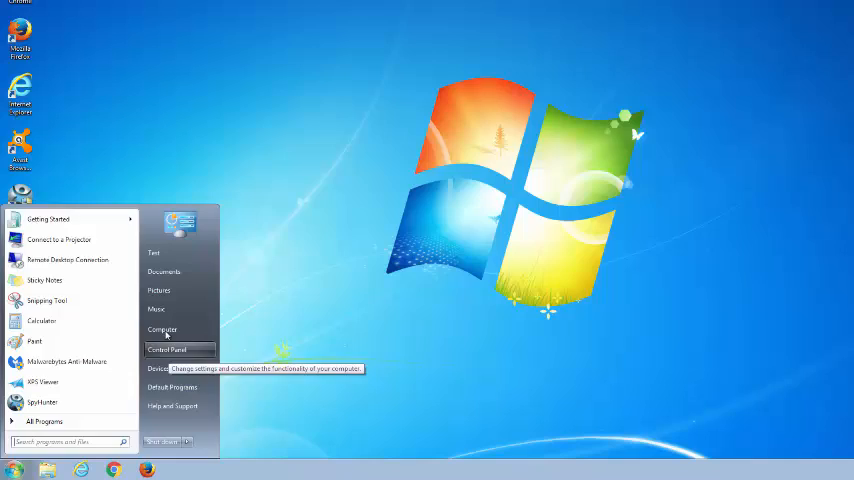
Step: Set folder options to show hidden files and protected operating system files
left_click(160, 330)
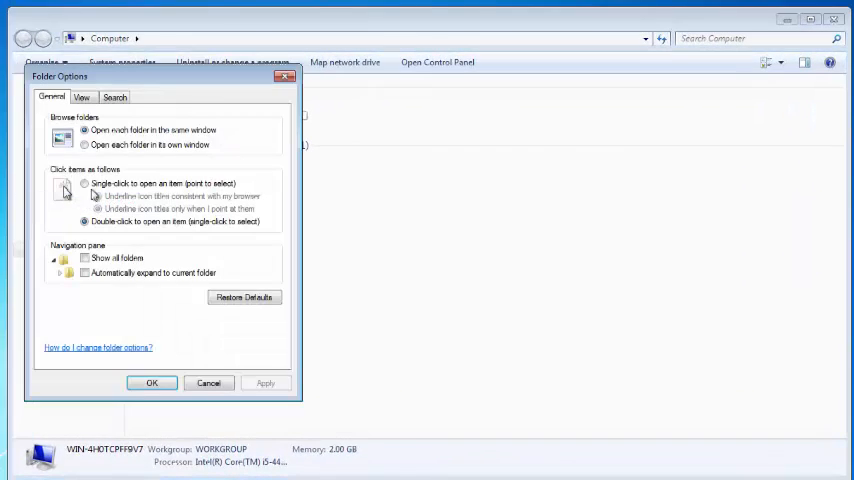
left_click(80, 98)
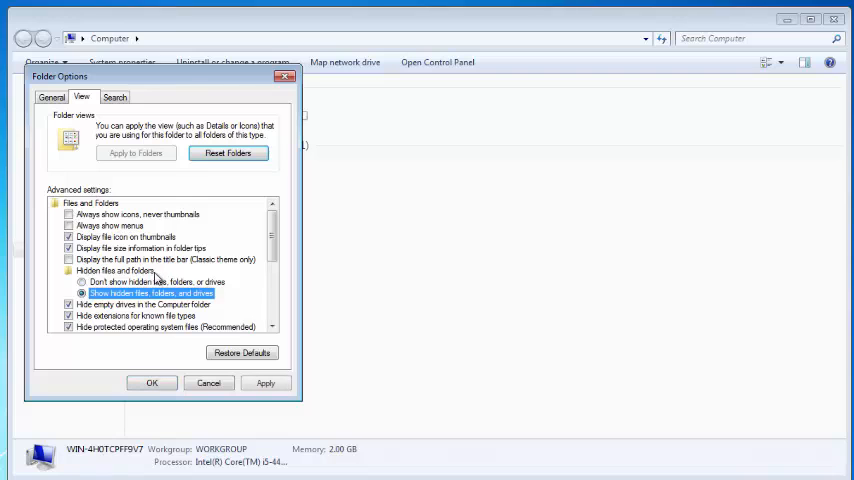
scroll("down", 3)
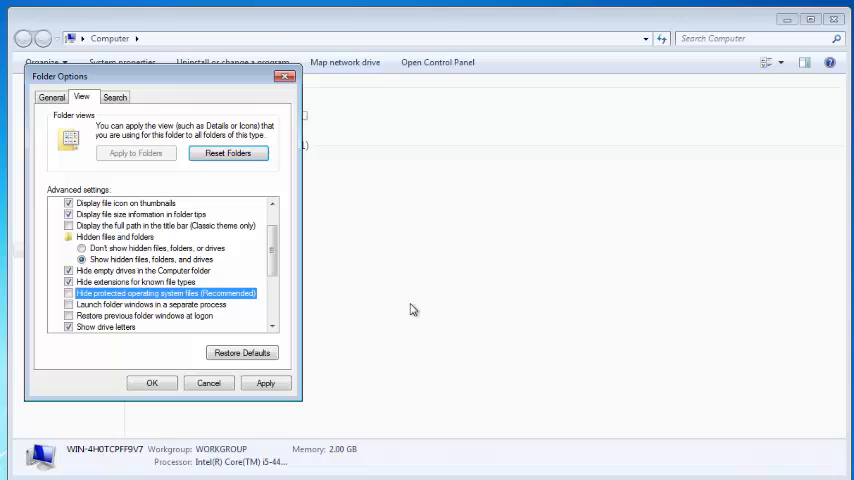
left_click(152, 382)
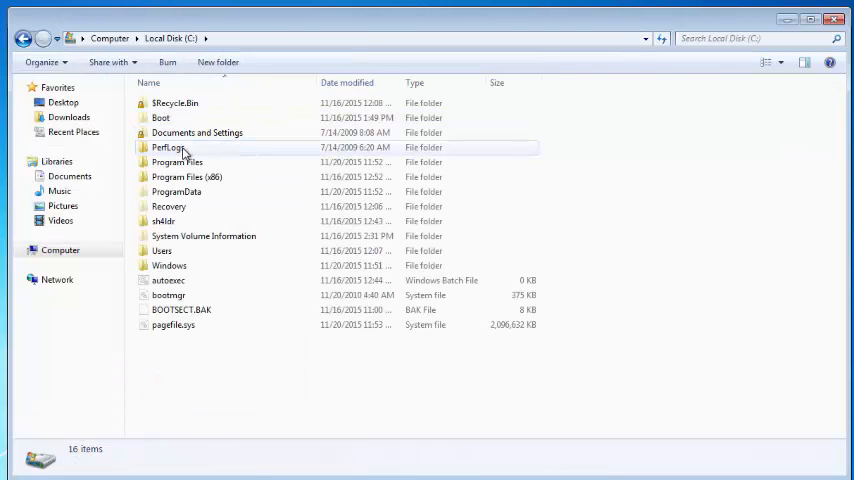
Step: Delete all 32 items in the user's AppData\Local\Temp folder to the Recycle Bin
double_click(162, 252)
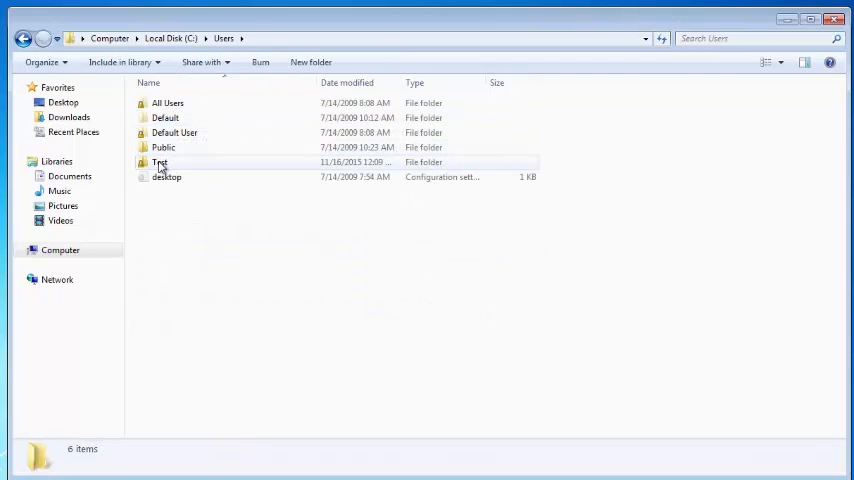
double_click(160, 162)
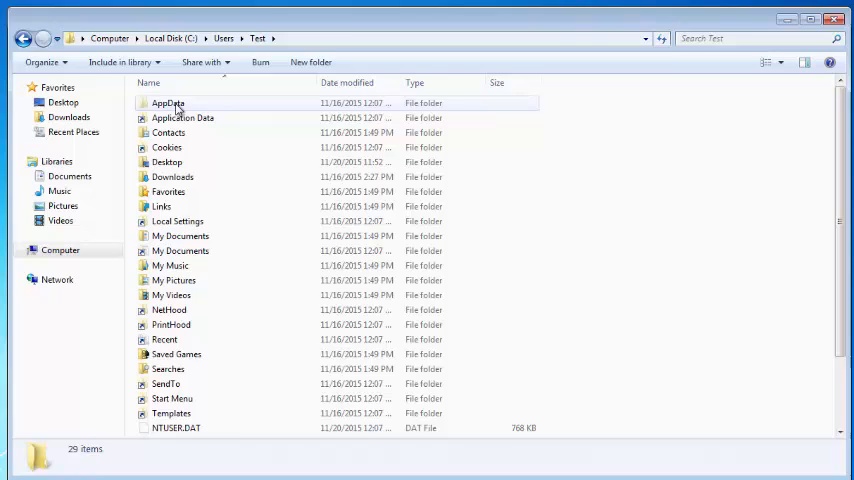
double_click(166, 104)
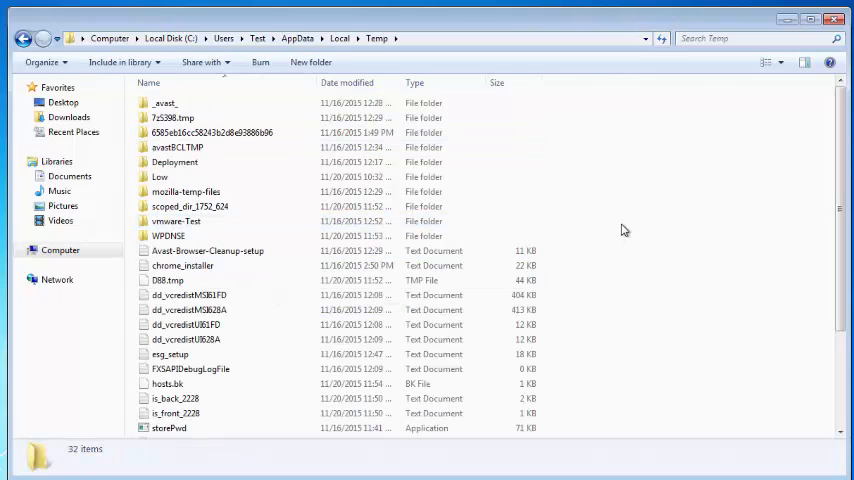
key("Delete")
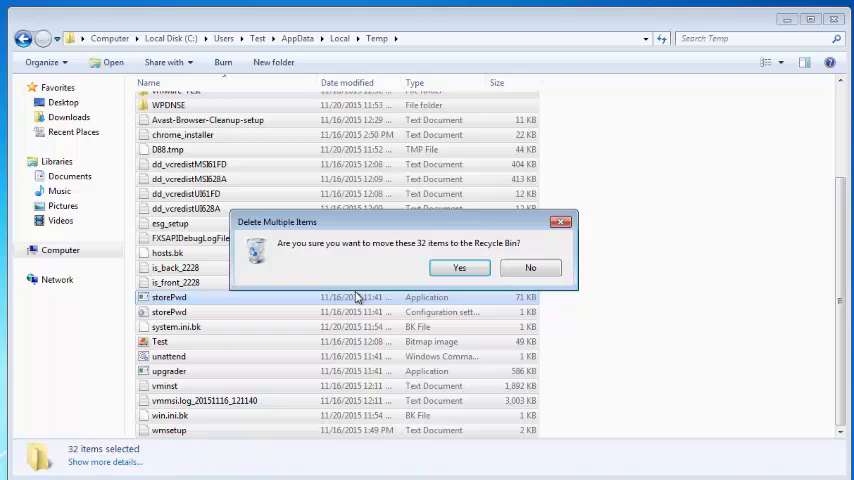
left_click(458, 268)
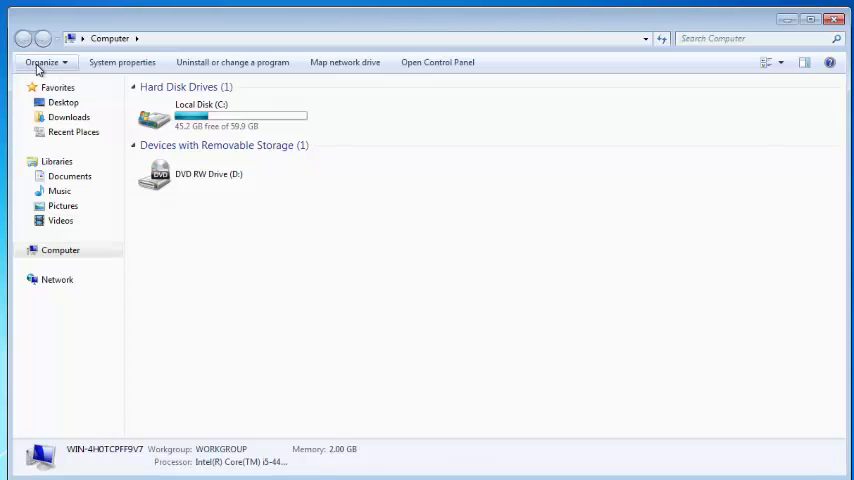
Step: Hide hidden and protected system files again and close the Computer window
left_click(36, 60)
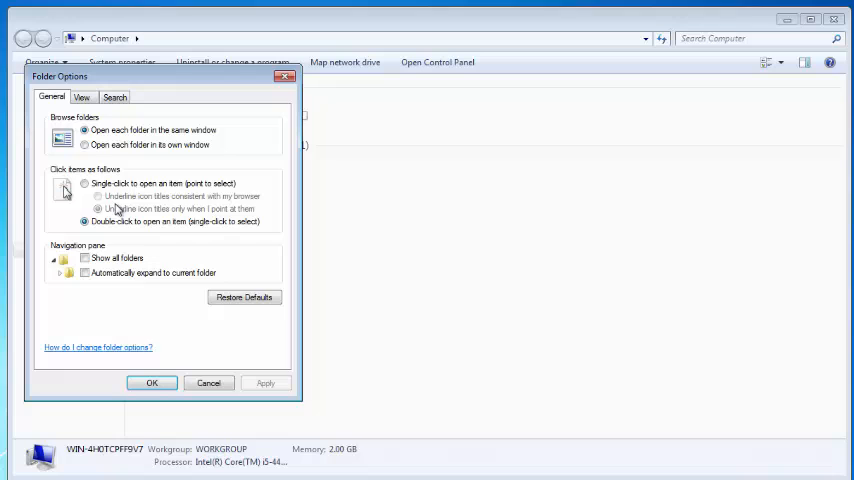
left_click(84, 98)
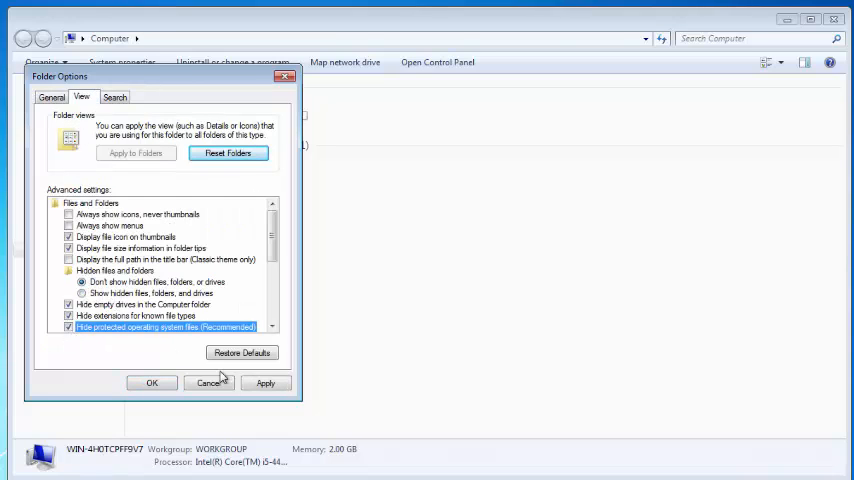
left_click(154, 384)
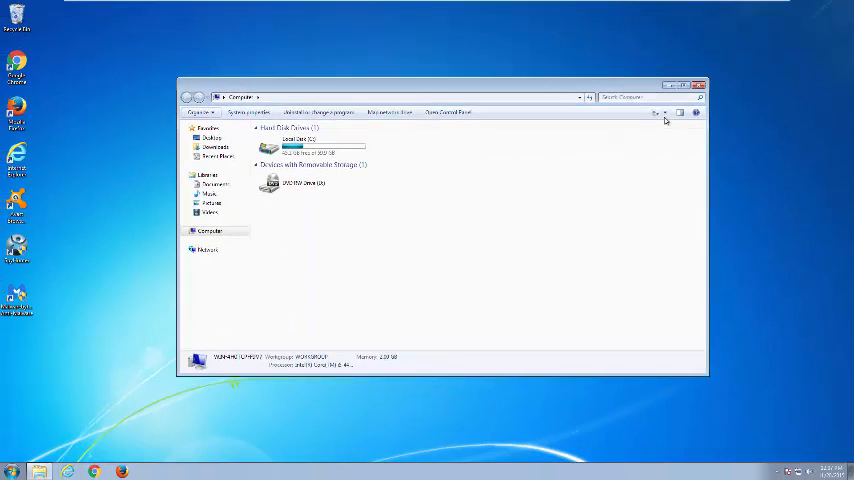
left_click(704, 76)
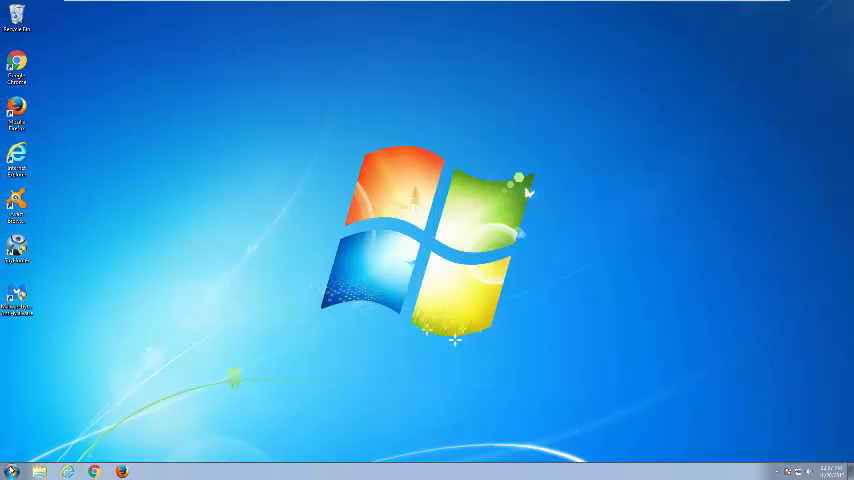
left_click(10, 468)
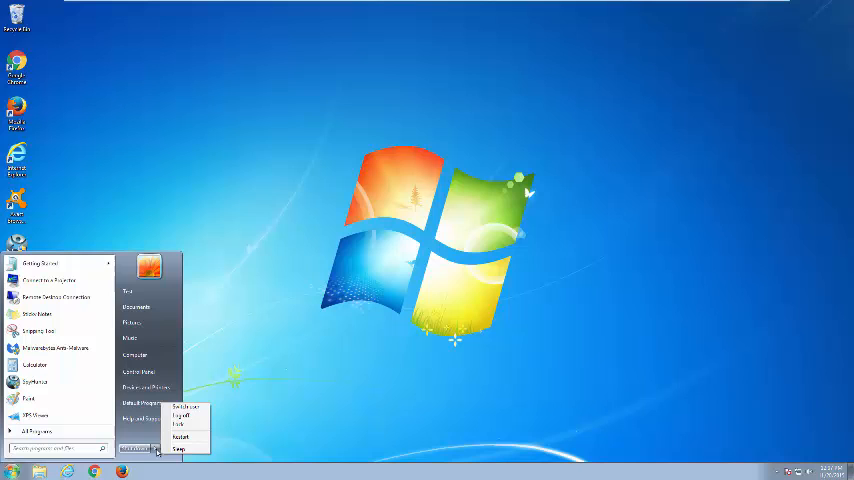
mouse_move(184, 434)
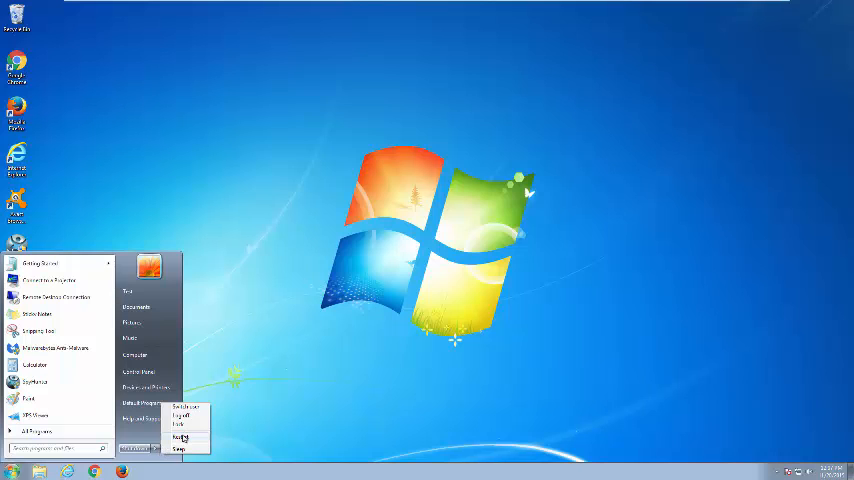